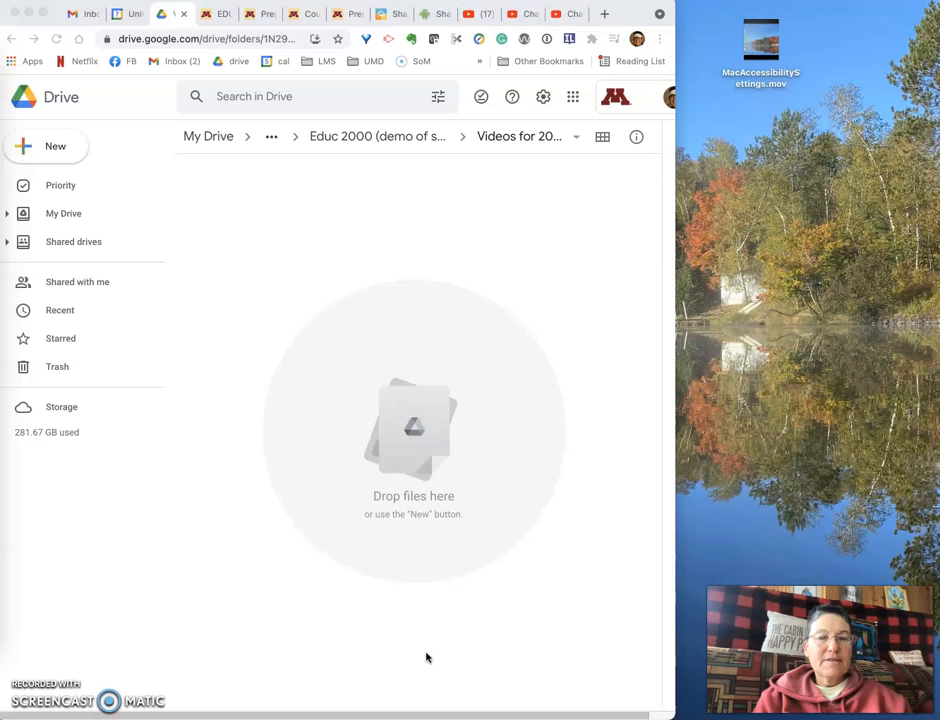
mouse_move(630, 351)
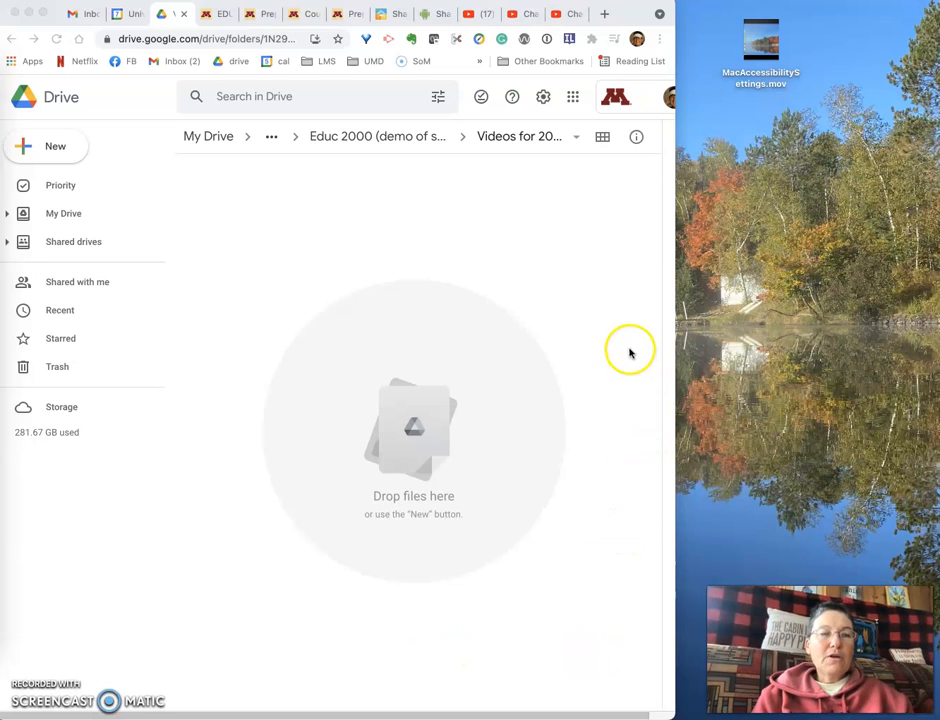
mouse_move(597, 293)
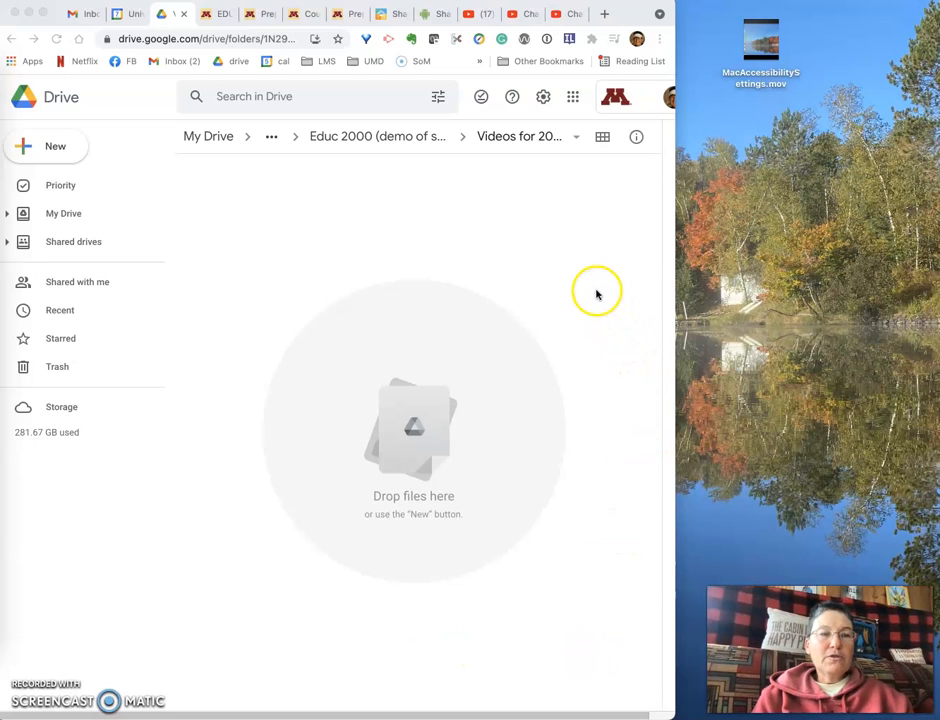
mouse_move(514, 238)
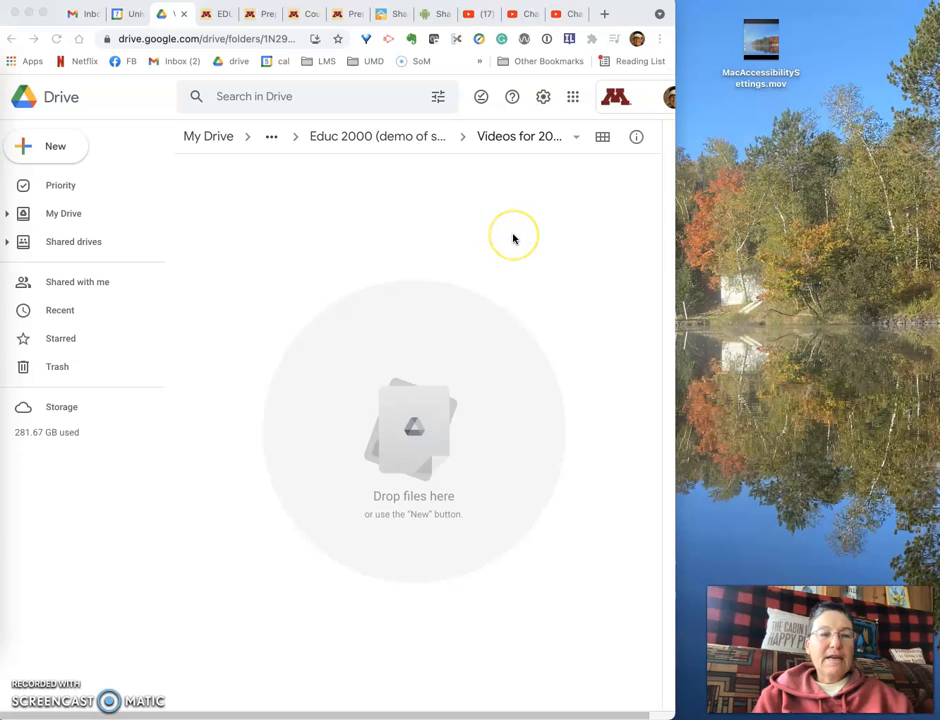
mouse_move(514, 238)
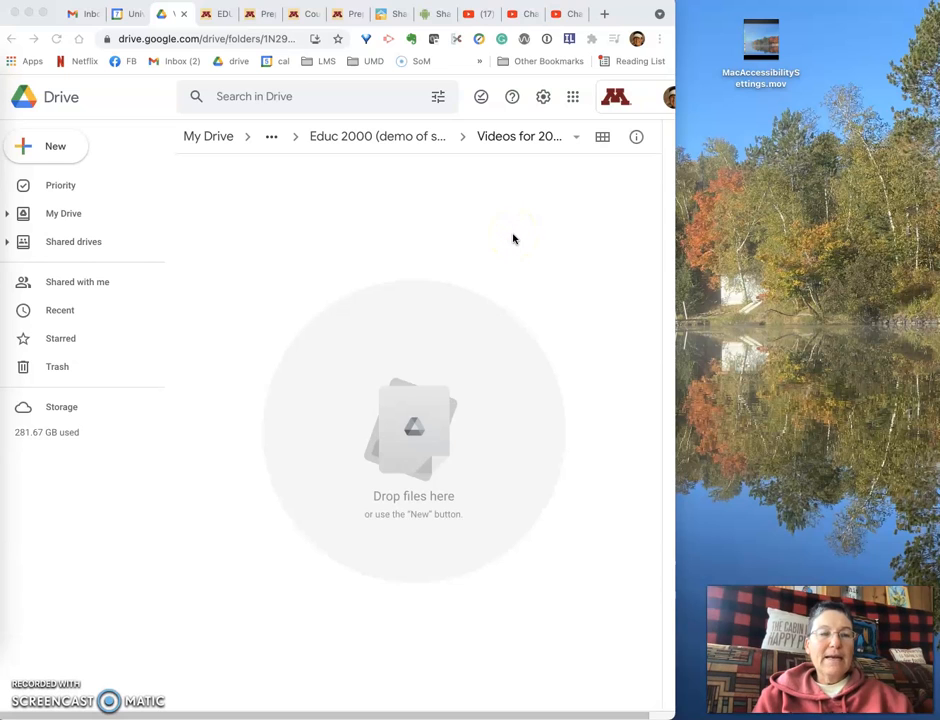
mouse_move(502, 162)
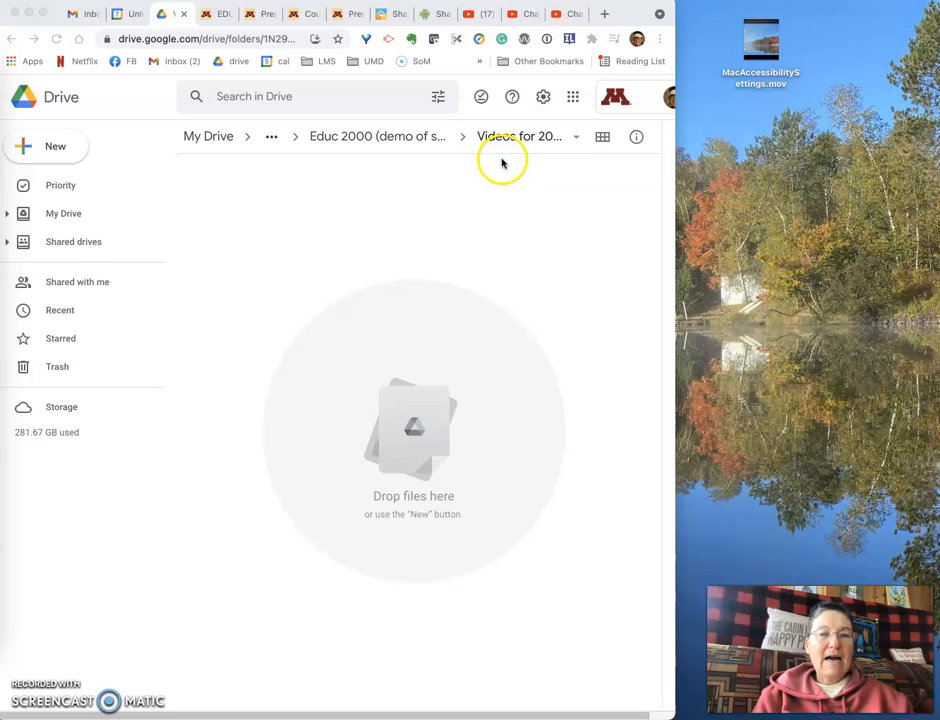
mouse_move(684, 166)
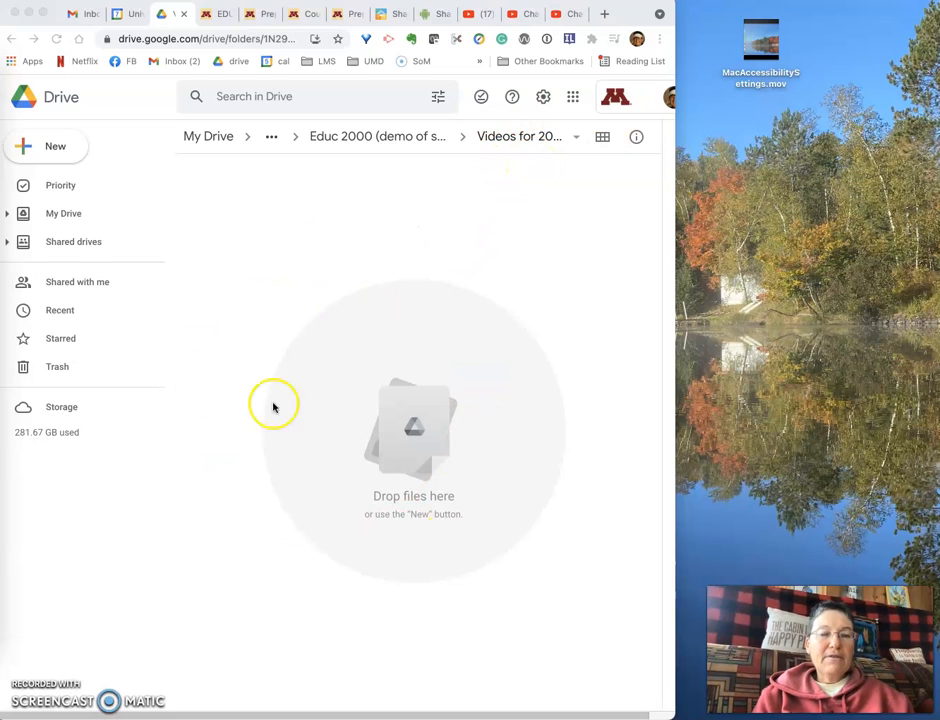
mouse_move(311, 534)
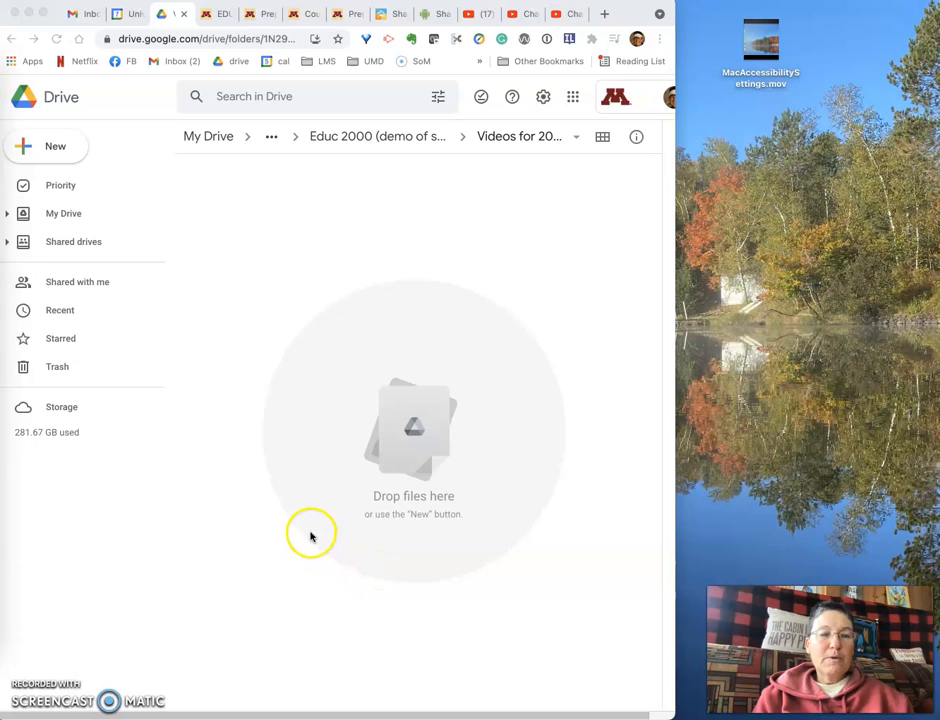
mouse_move(130, 203)
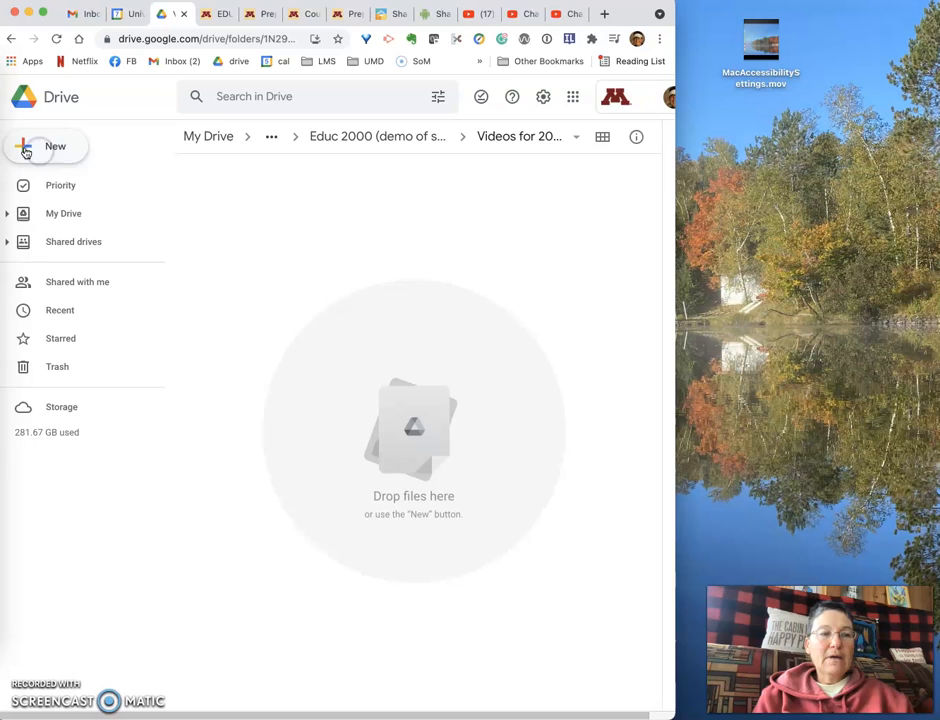
- Drag MacAccessibilitySettings.mov from the desktop into the empty videos folder to start uploading
click(46, 146)
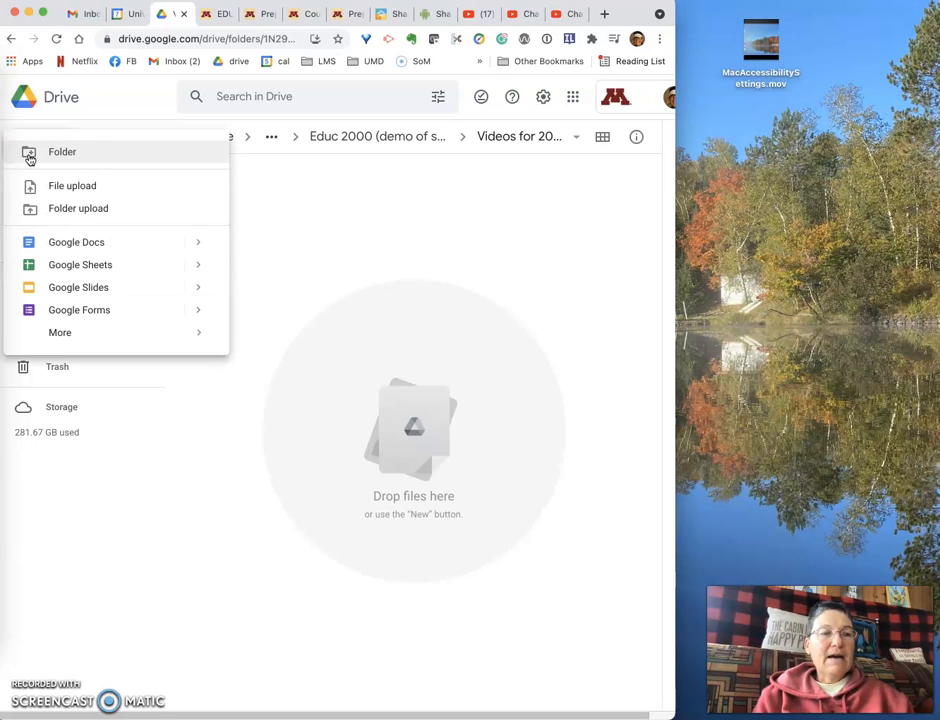
mouse_move(423, 229)
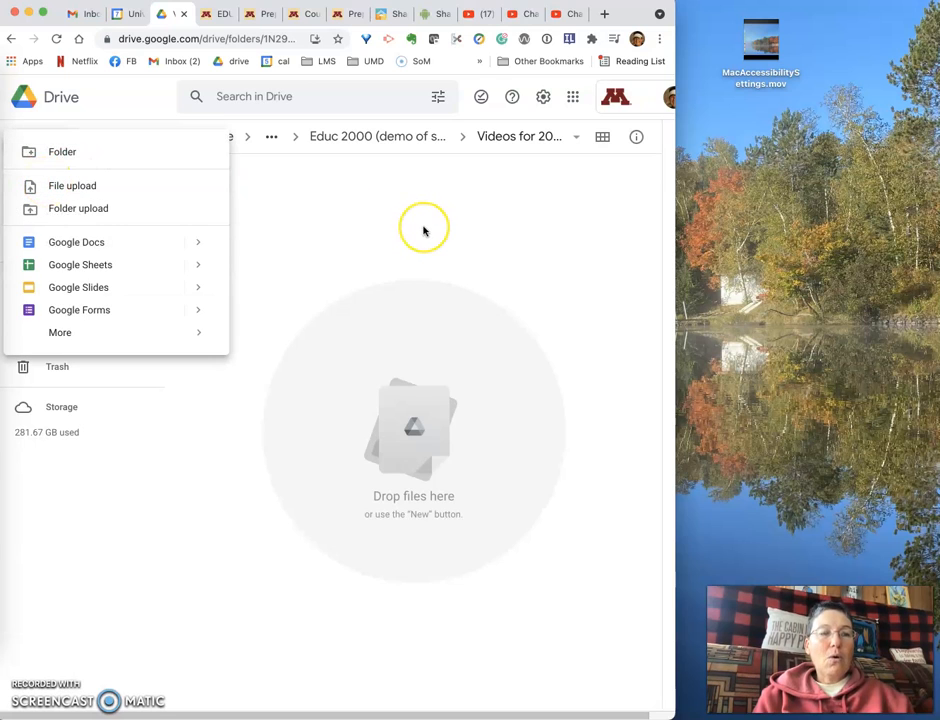
mouse_move(310, 220)
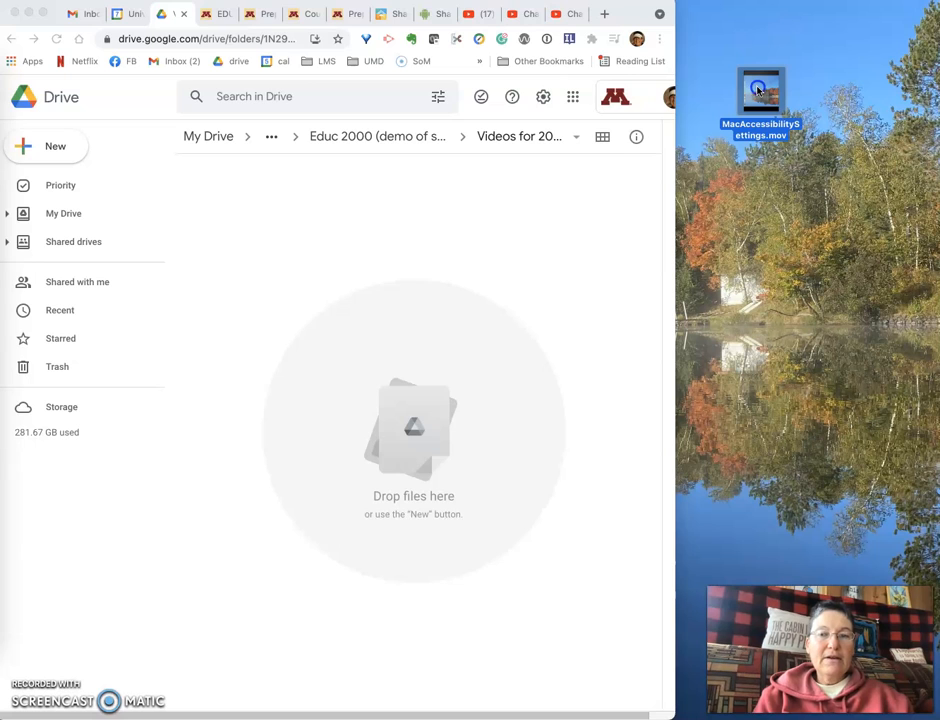
drag(761, 95, 362, 360)
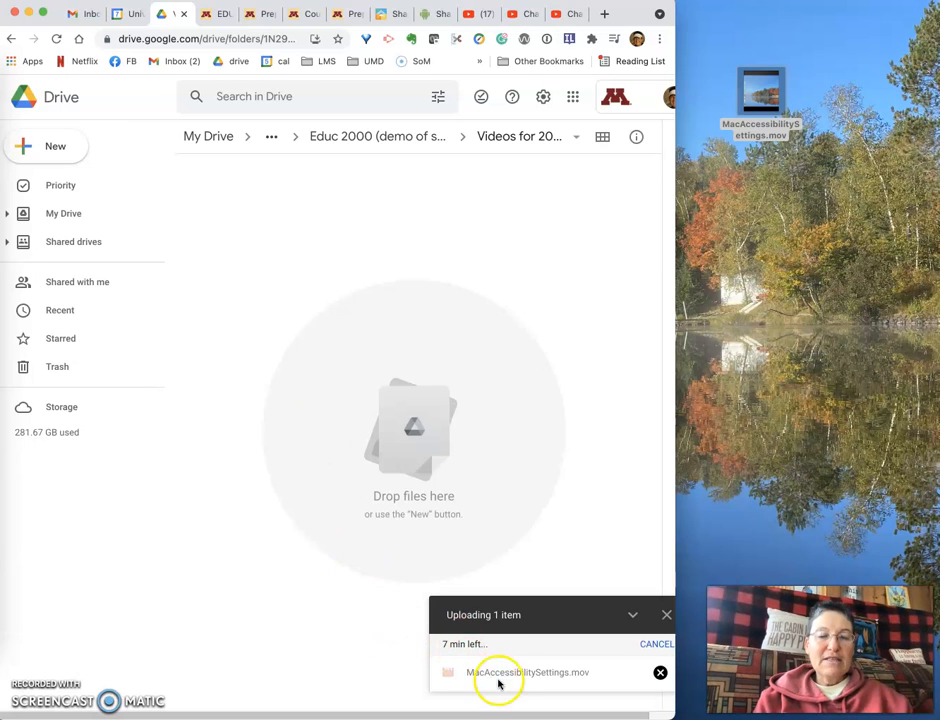
mouse_move(527, 470)
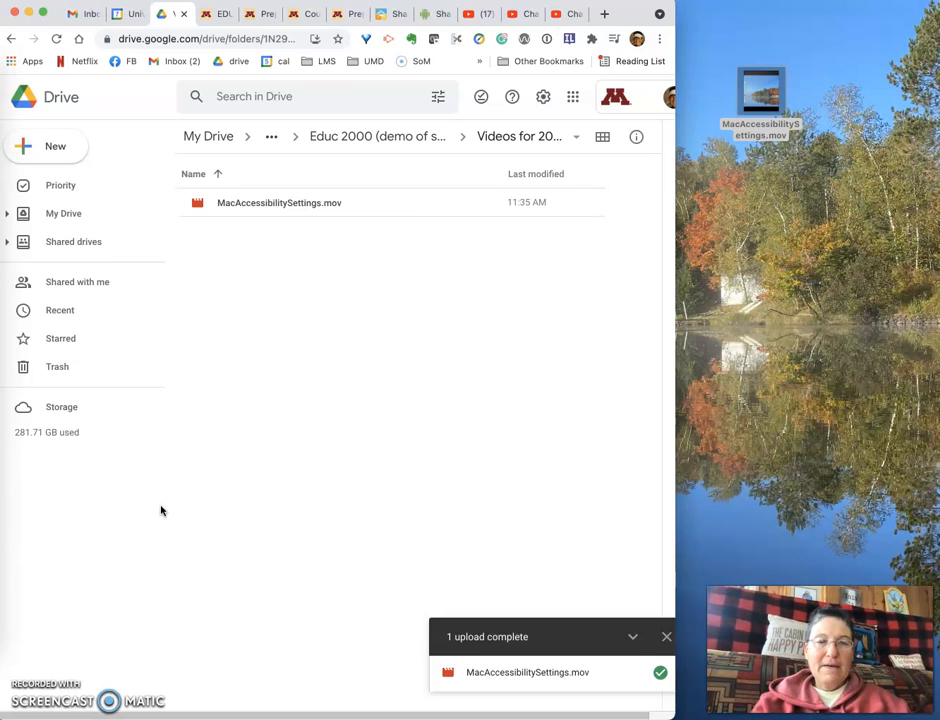
mouse_move(326, 305)
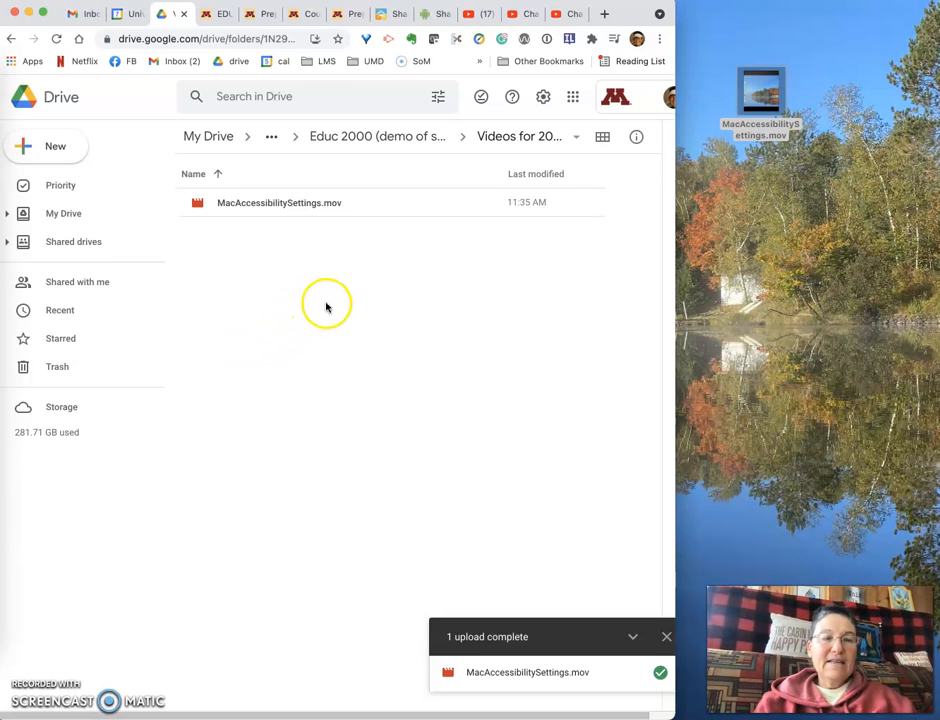
mouse_move(308, 243)
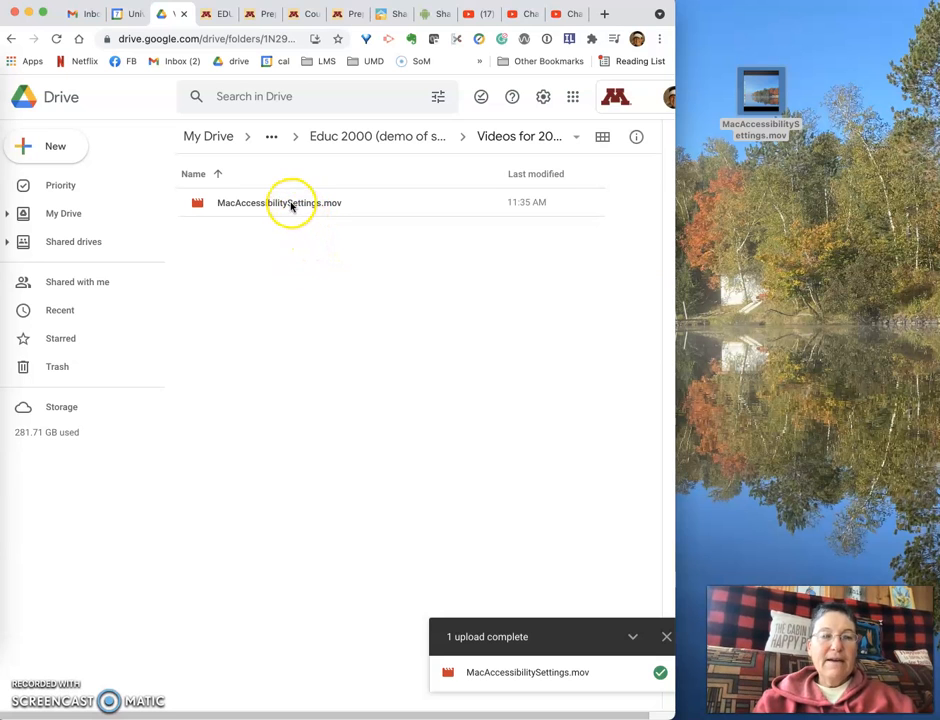
double_click(290, 203)
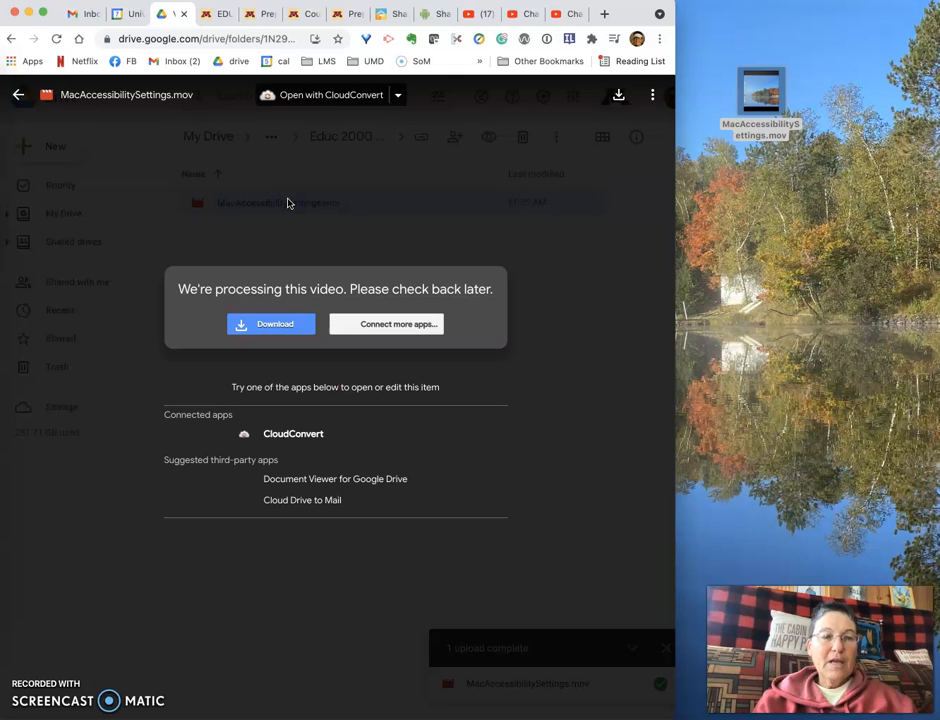
mouse_move(267, 296)
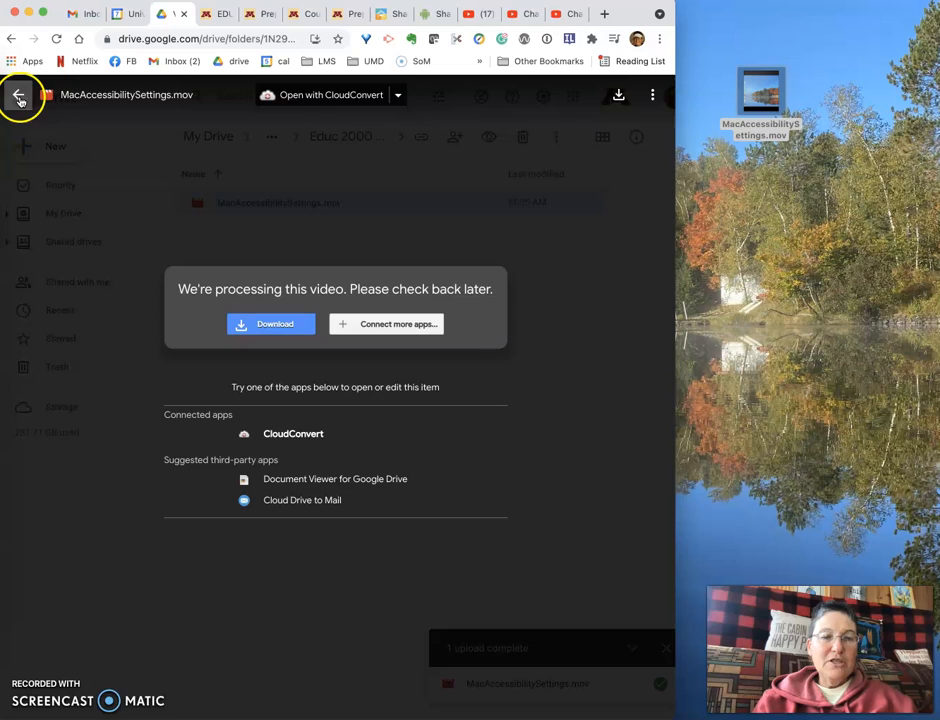
click(24, 99)
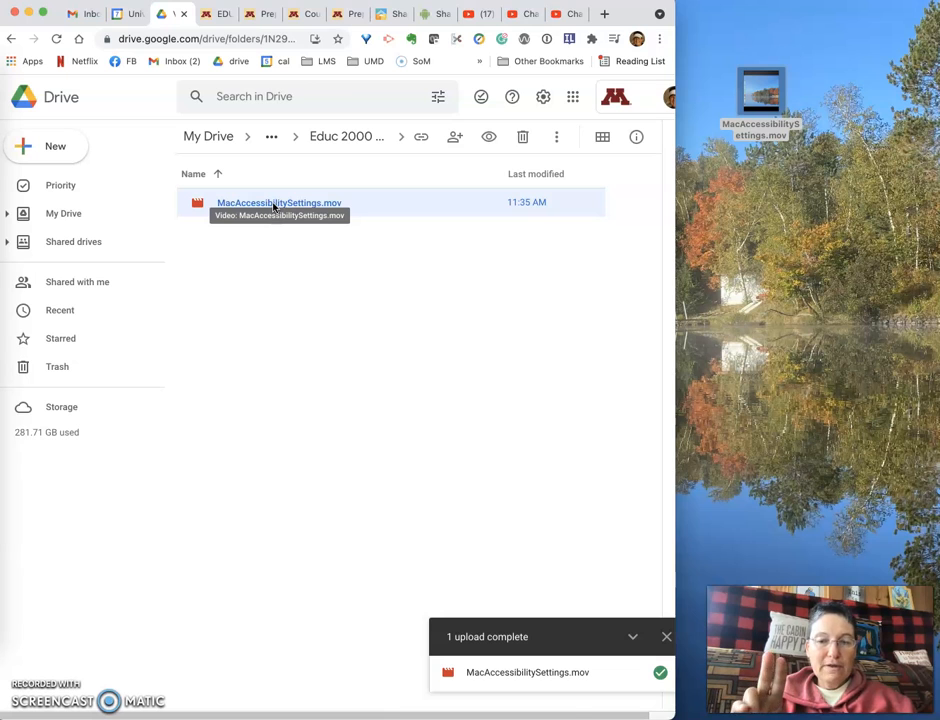
- Bring up the context menu for MacAccessibilitySettings.mov in the file list
right_click(272, 204)
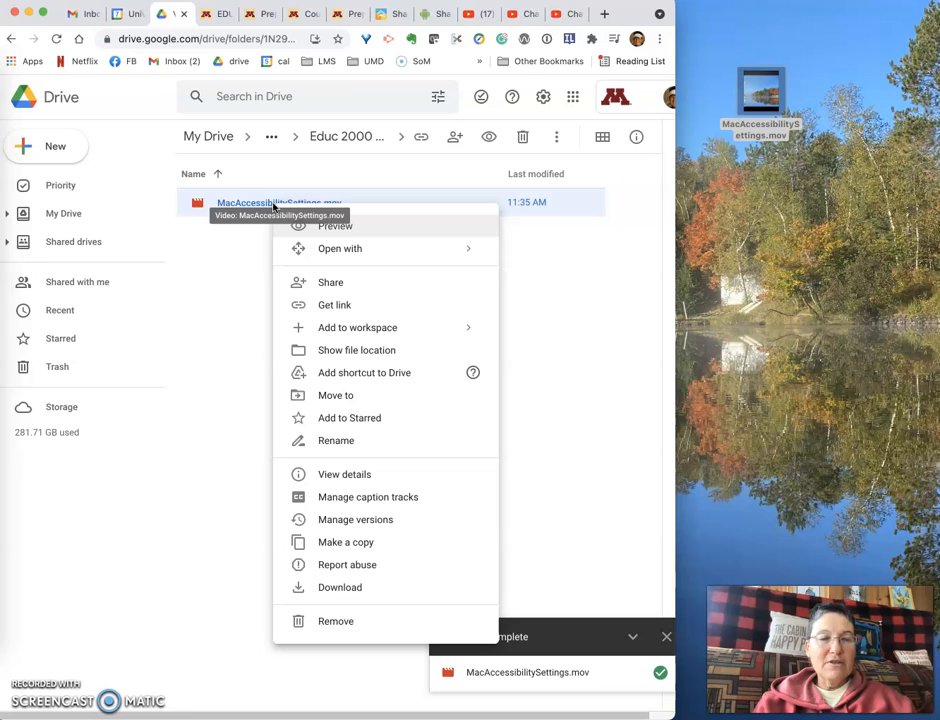
mouse_move(334, 281)
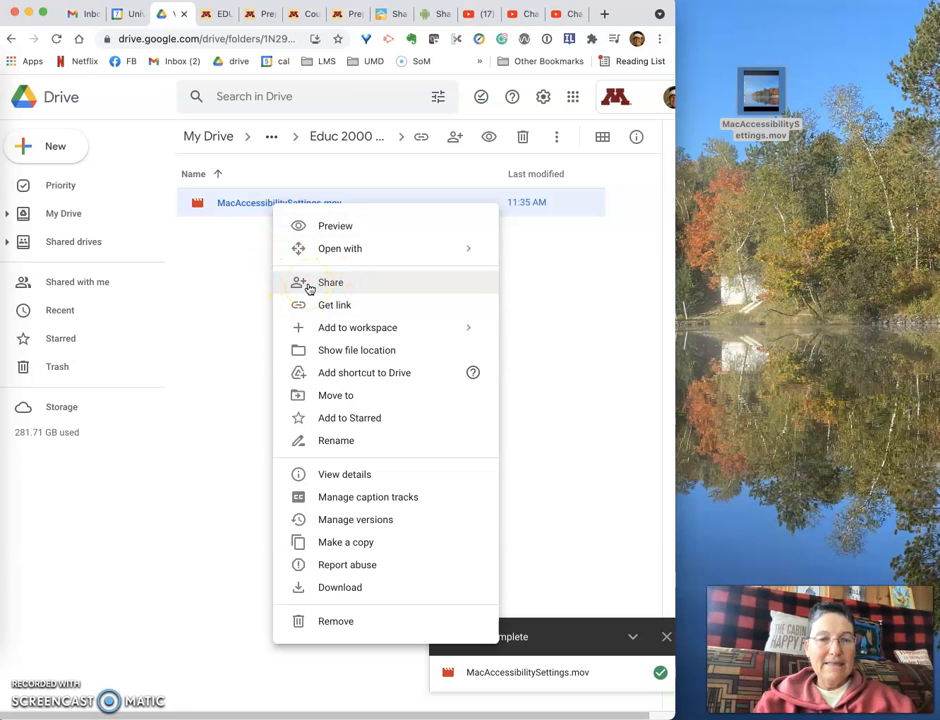
- Open the Share dialog for MacAccessibilitySettings.mov, showing restricted link access
click(310, 290)
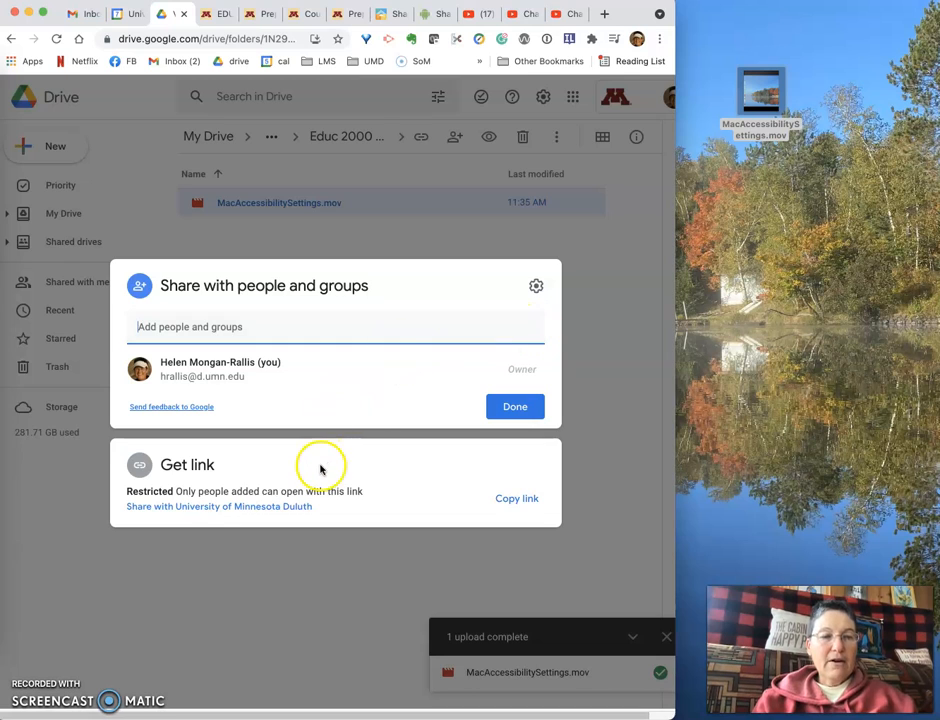
mouse_move(232, 433)
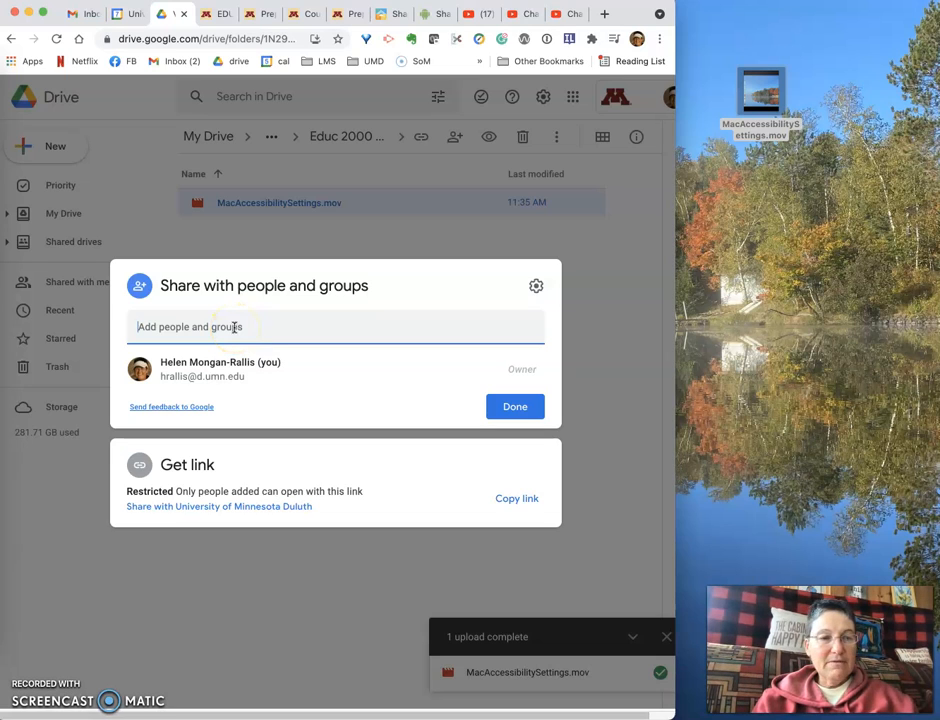
mouse_move(272, 326)
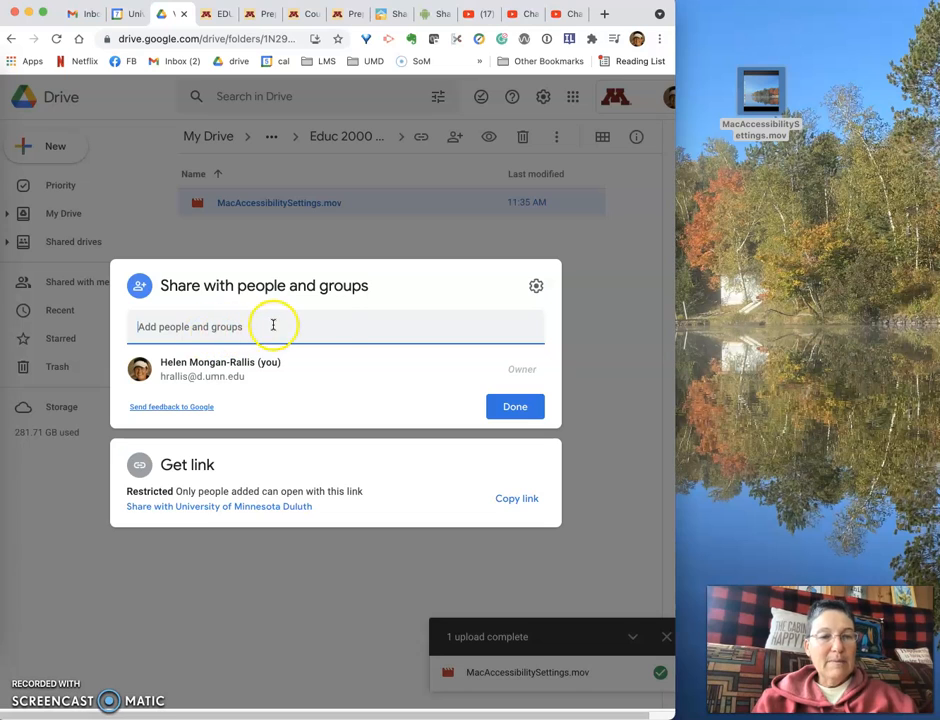
mouse_move(329, 330)
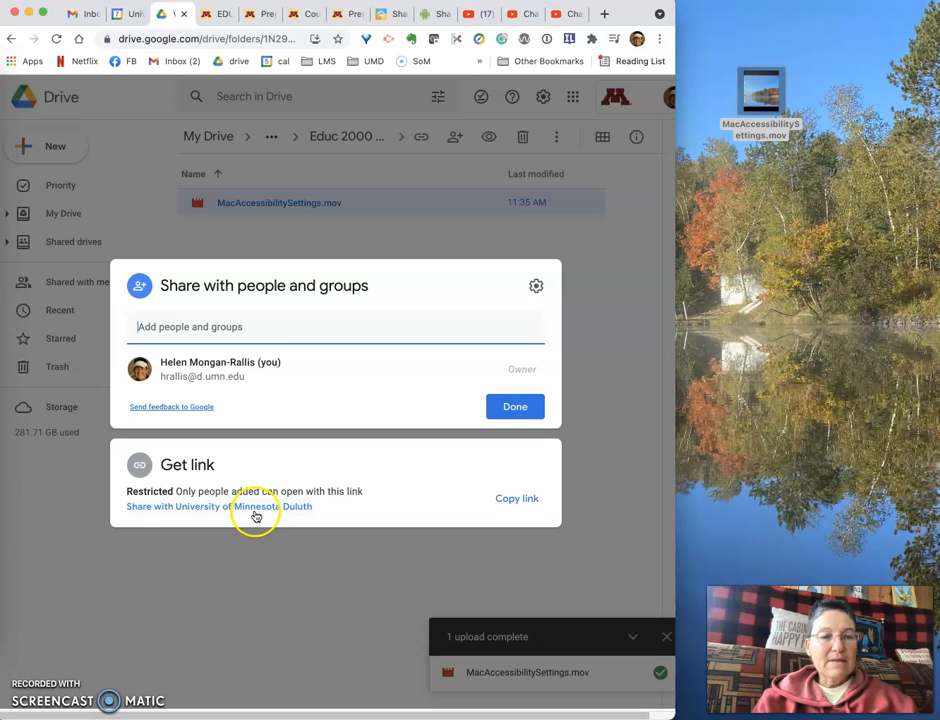
mouse_move(258, 512)
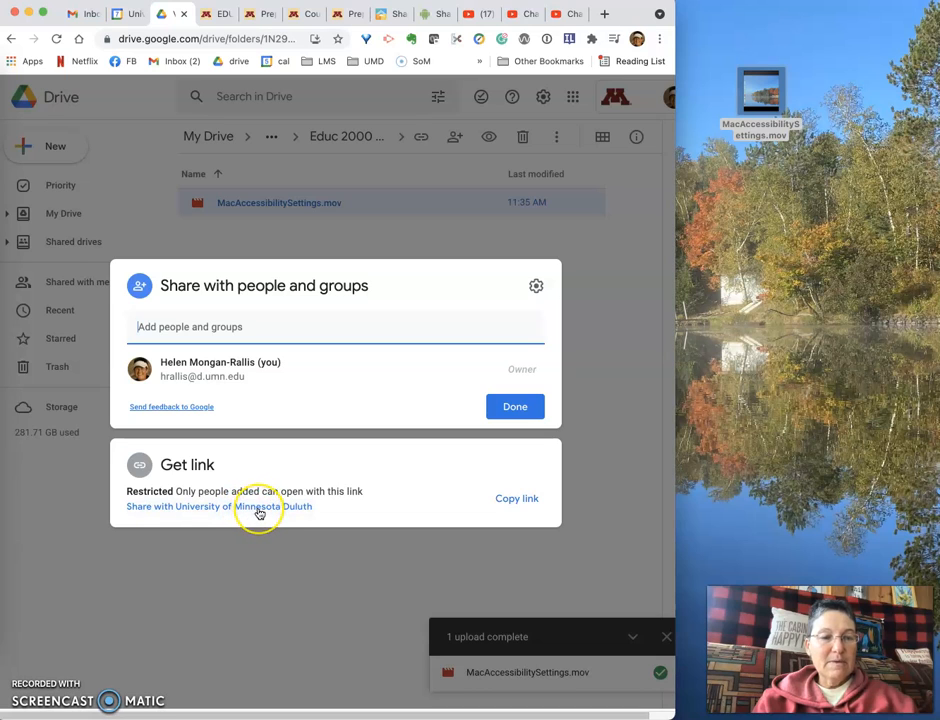
- Set link access to 'Anyone with the link' as viewer, copy the link, and close
click(250, 506)
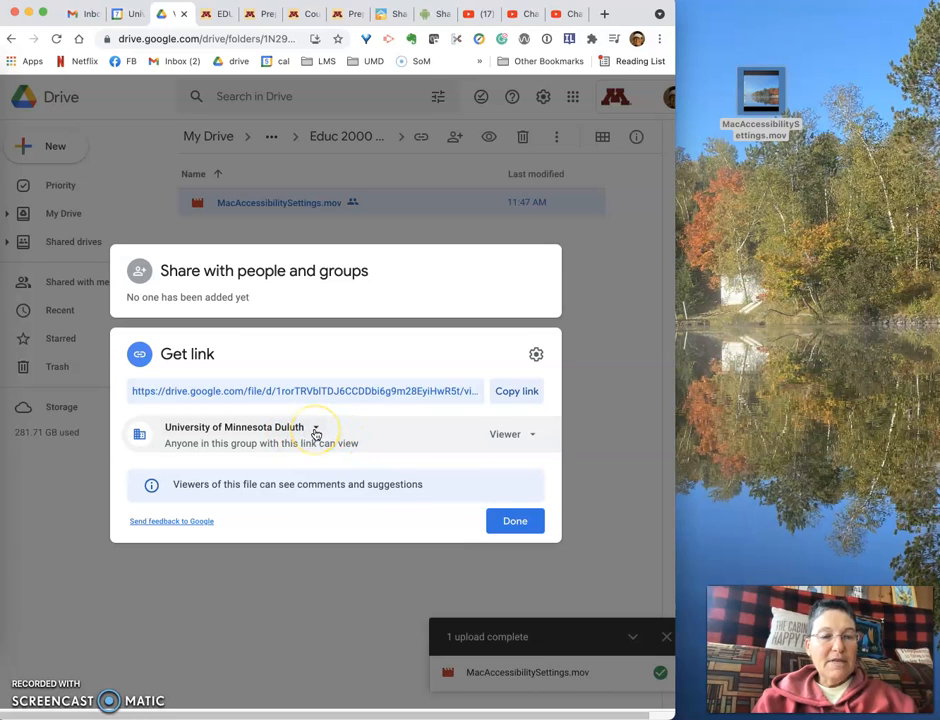
click(315, 433)
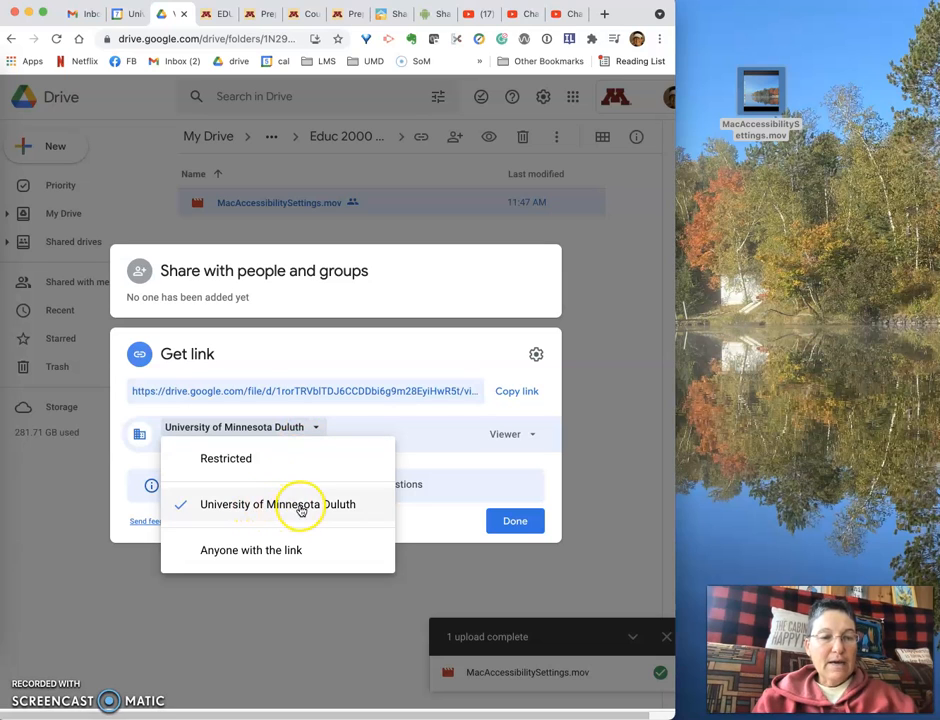
mouse_move(281, 531)
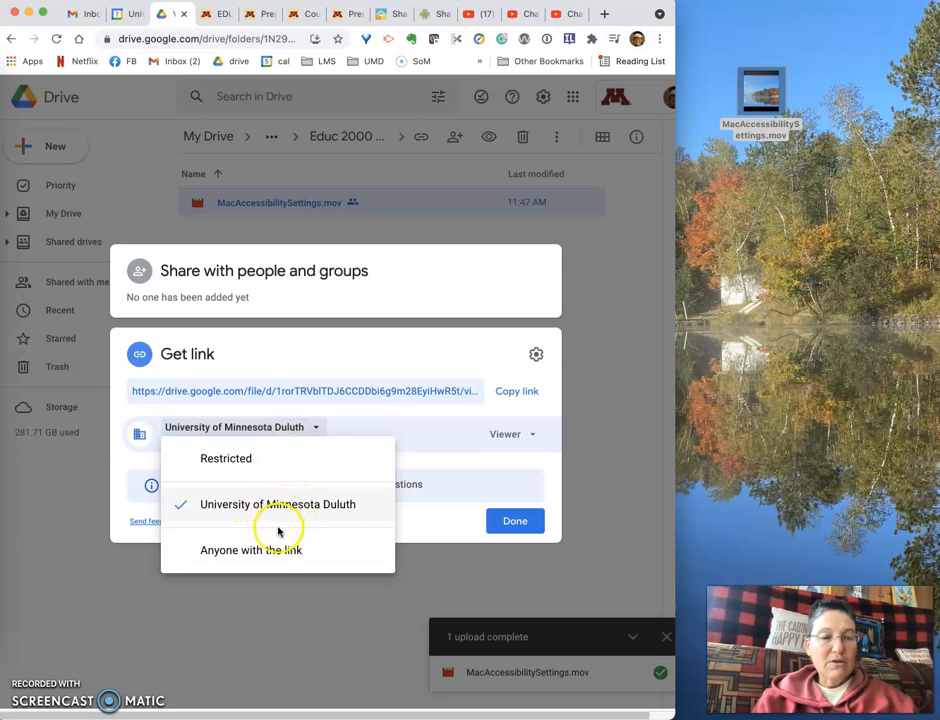
click(250, 550)
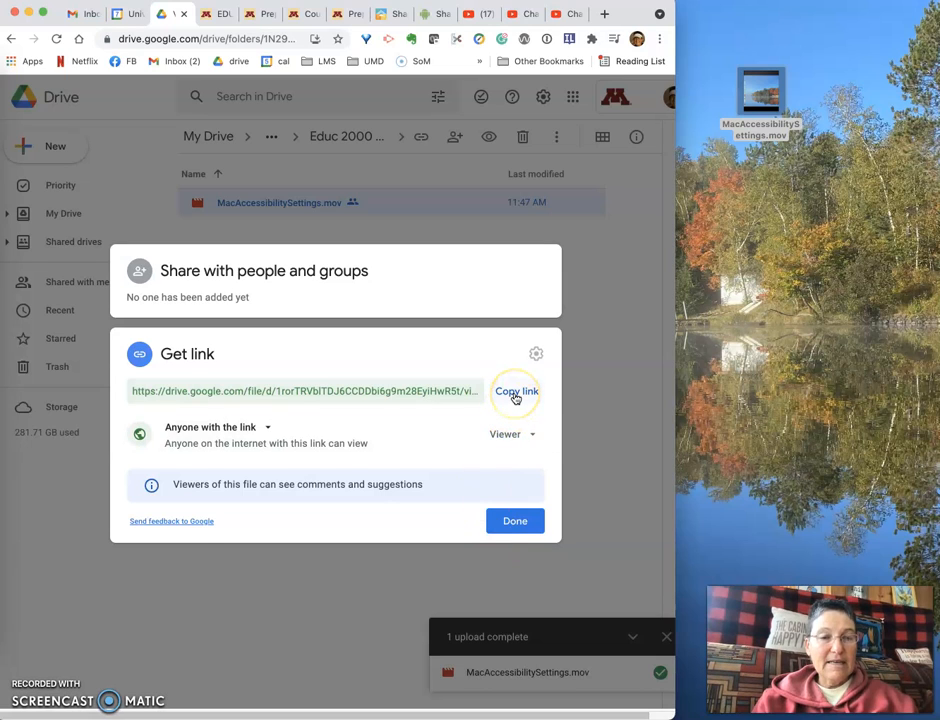
click(515, 391)
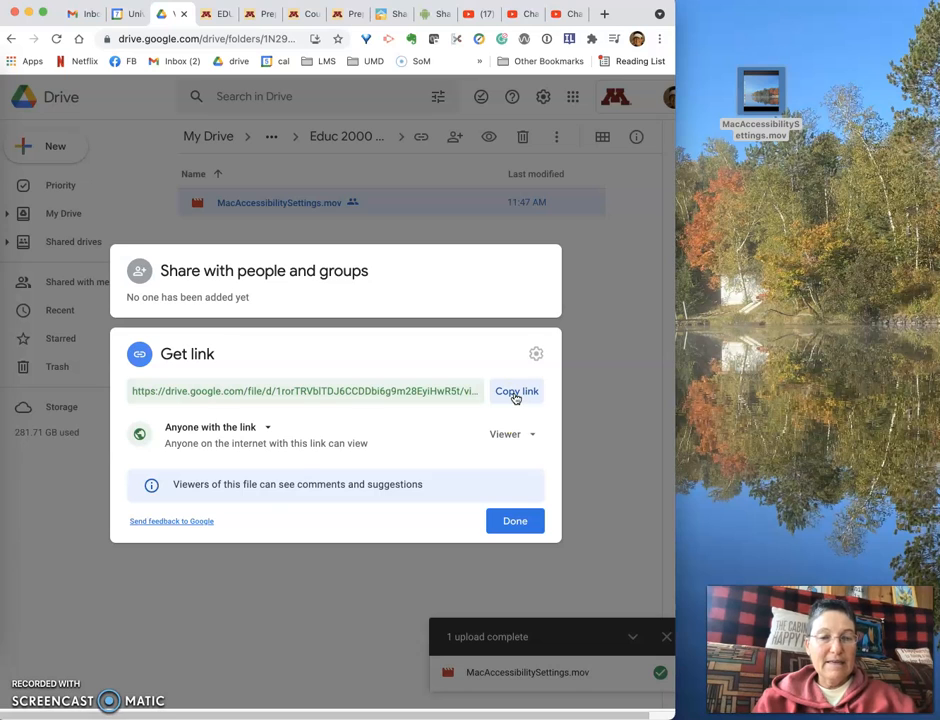
click(514, 521)
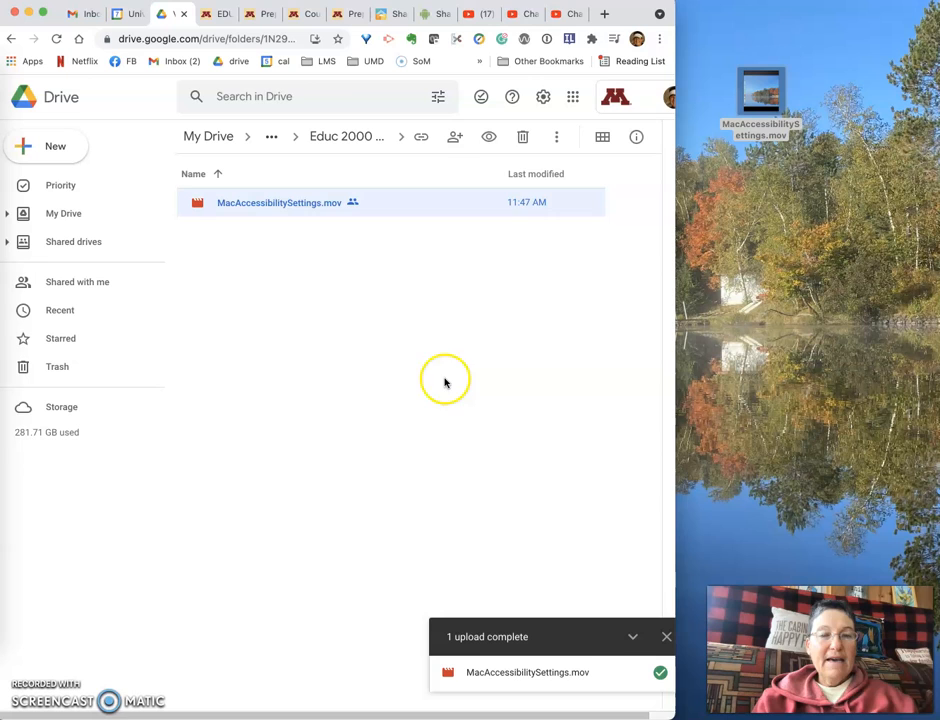
mouse_move(466, 267)
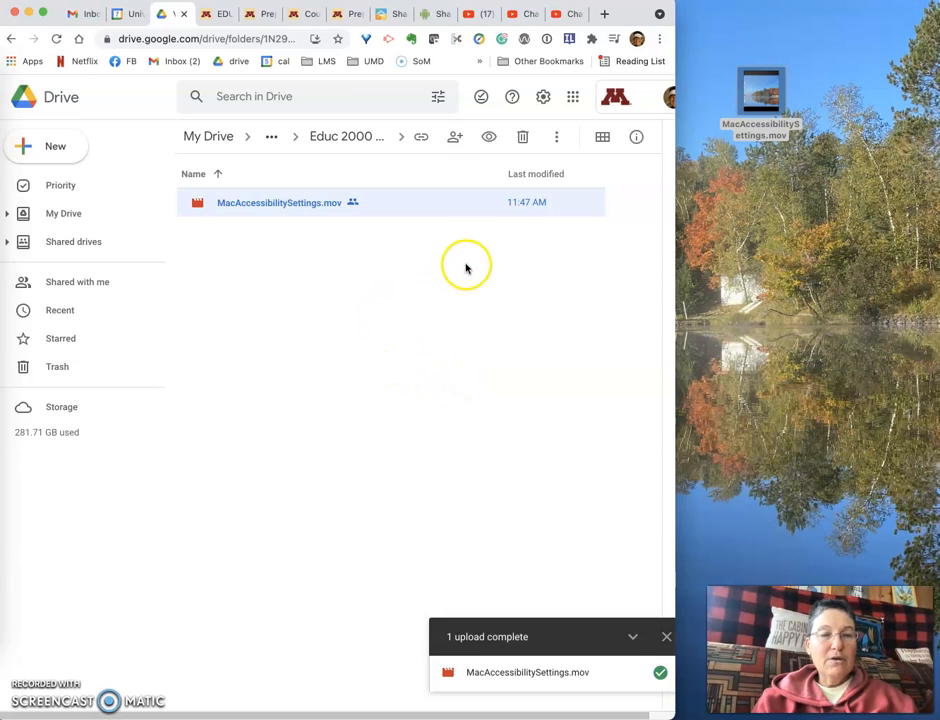
mouse_move(385, 234)
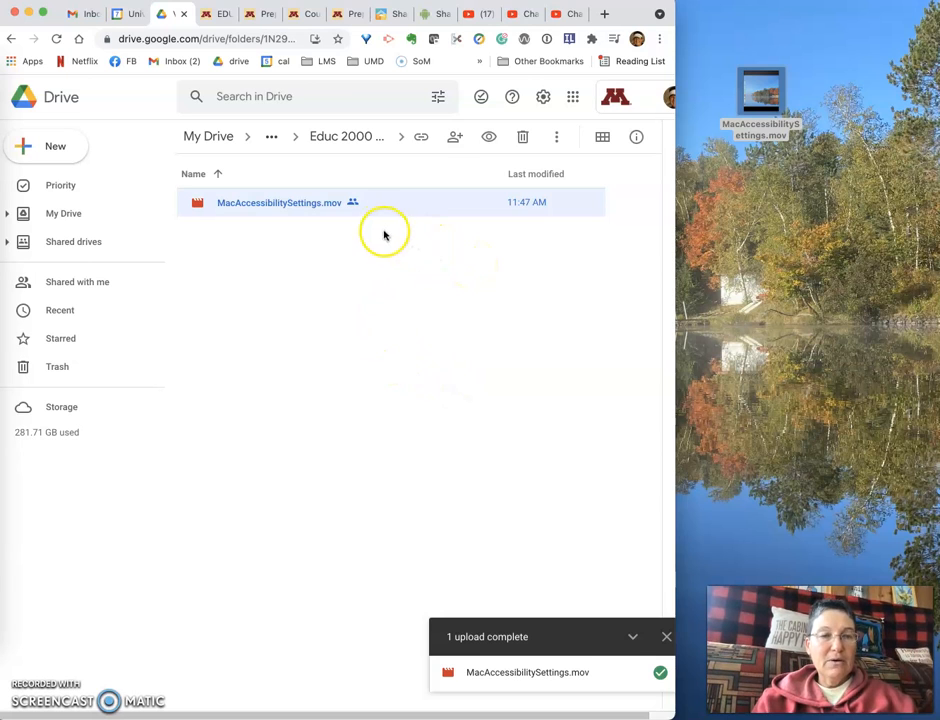
mouse_move(310, 218)
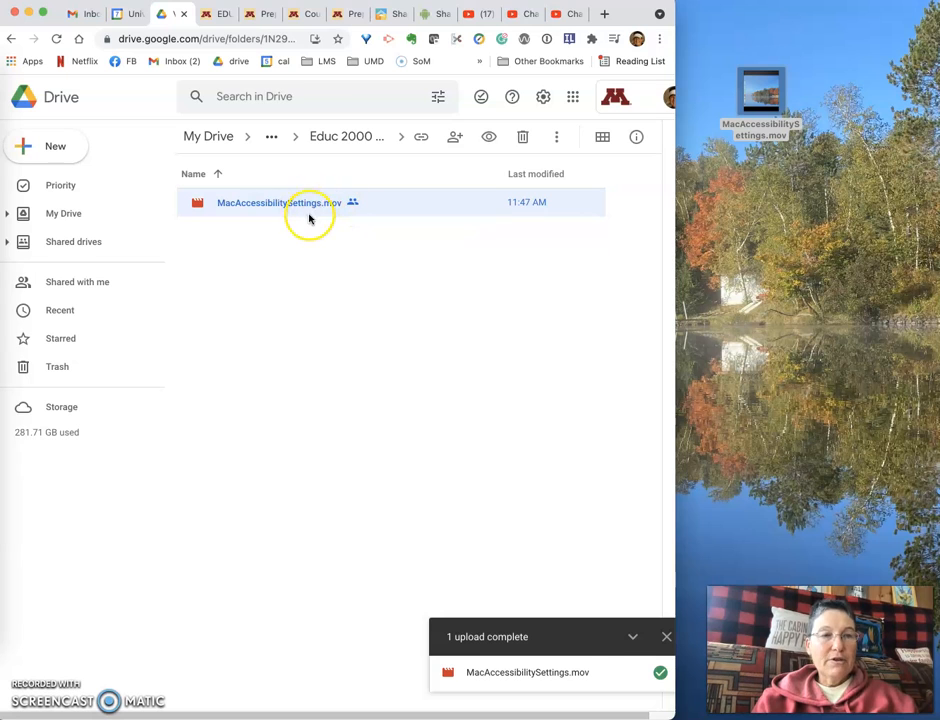